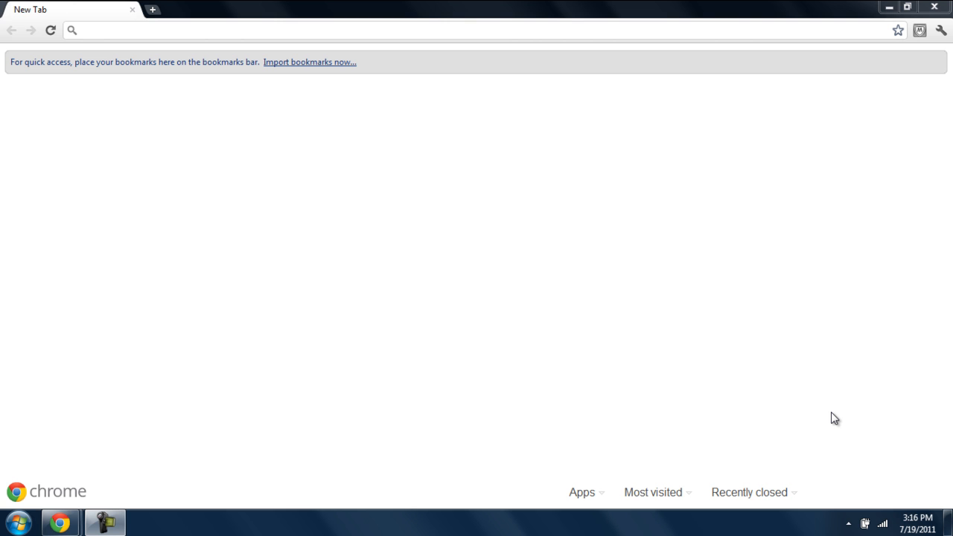
{"action": "mouse_move", "coordinate": [667, 324]}
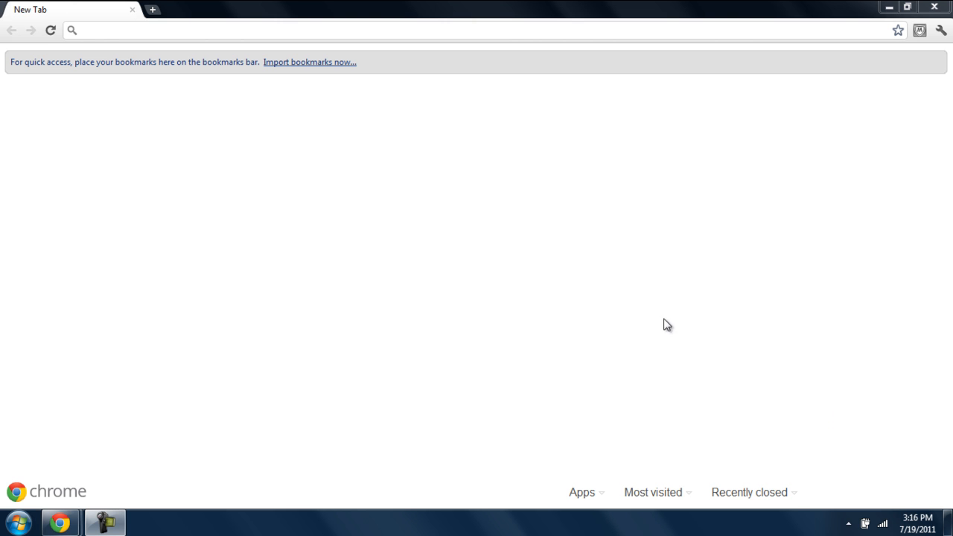
- Go to the Hotspot Shield website and start downloading the latest free version
{"action": "type", "text": "hotmail.com"}
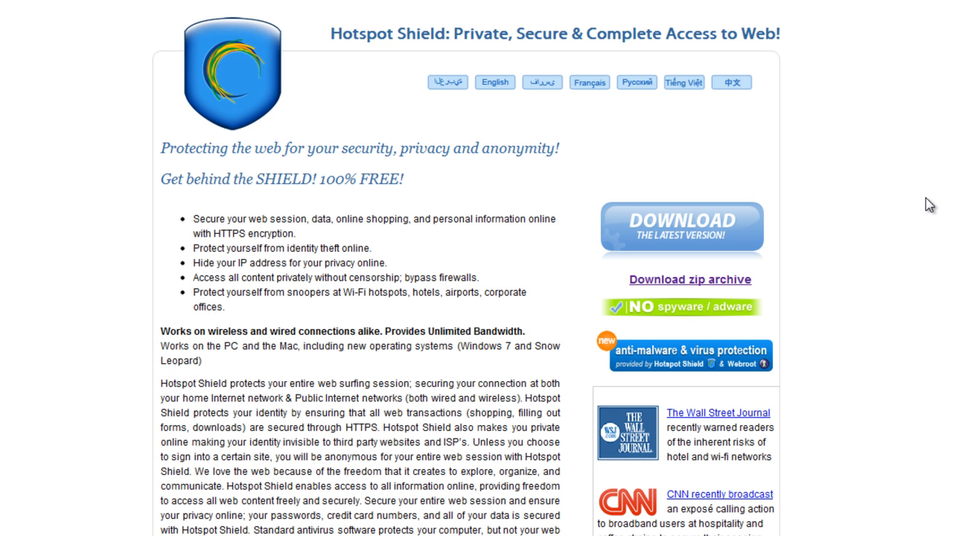
{"action": "mouse_move", "coordinate": [711, 231]}
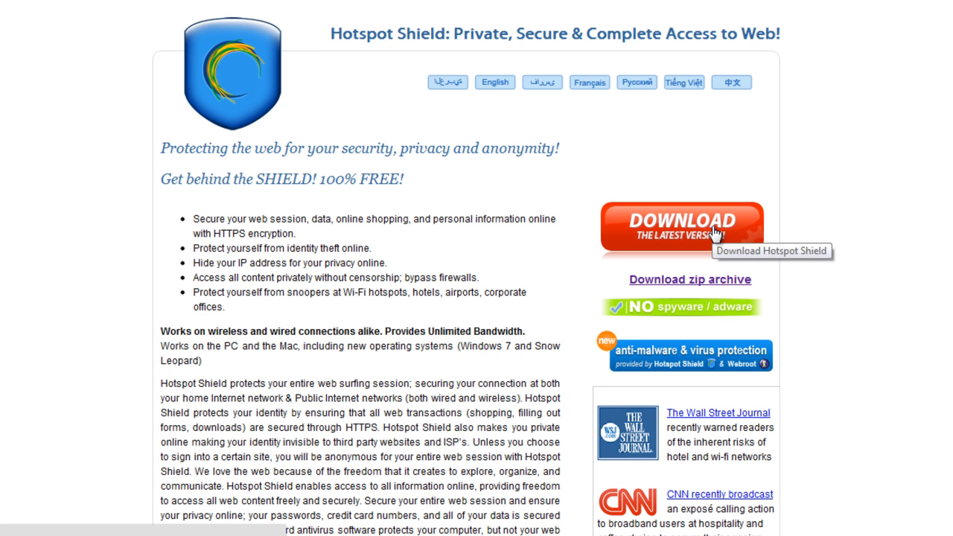
{"action": "left_click", "coordinate": [682, 227]}
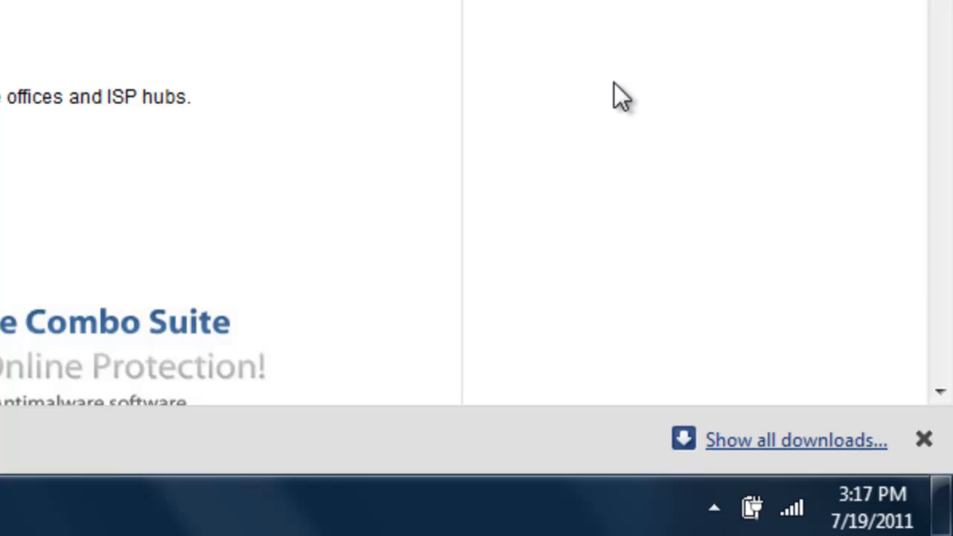
- Reveal hidden tray icons and bring up Hotspot Shield's context menu with Connect/ON, Disconnect/OFF and Show on restart
{"action": "left_click", "coordinate": [713, 508]}
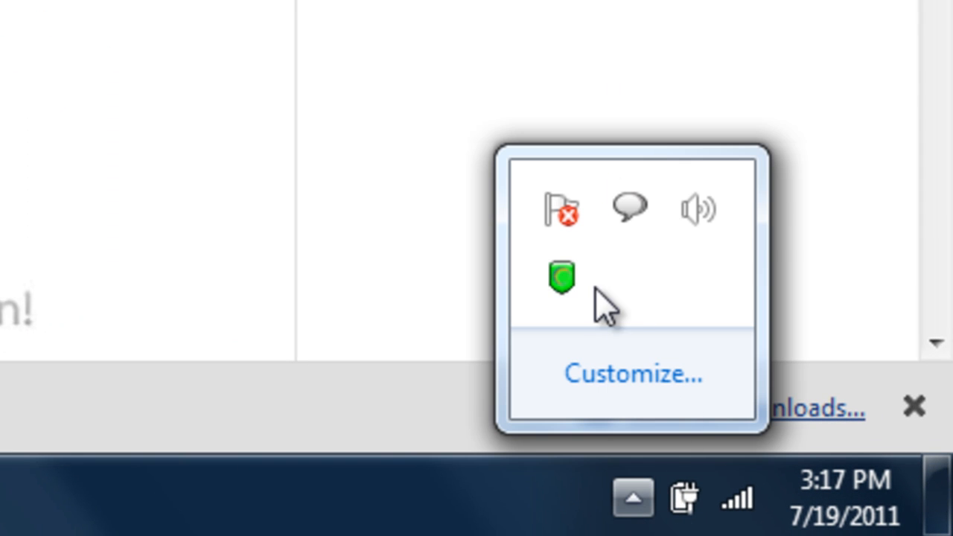
{"action": "right_click", "coordinate": [560, 277]}
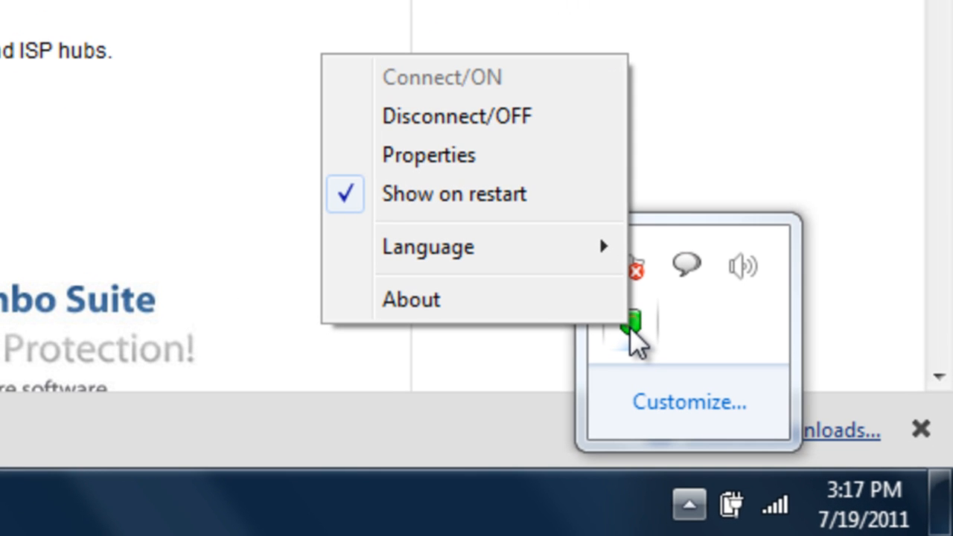
{"action": "mouse_move", "coordinate": [568, 73]}
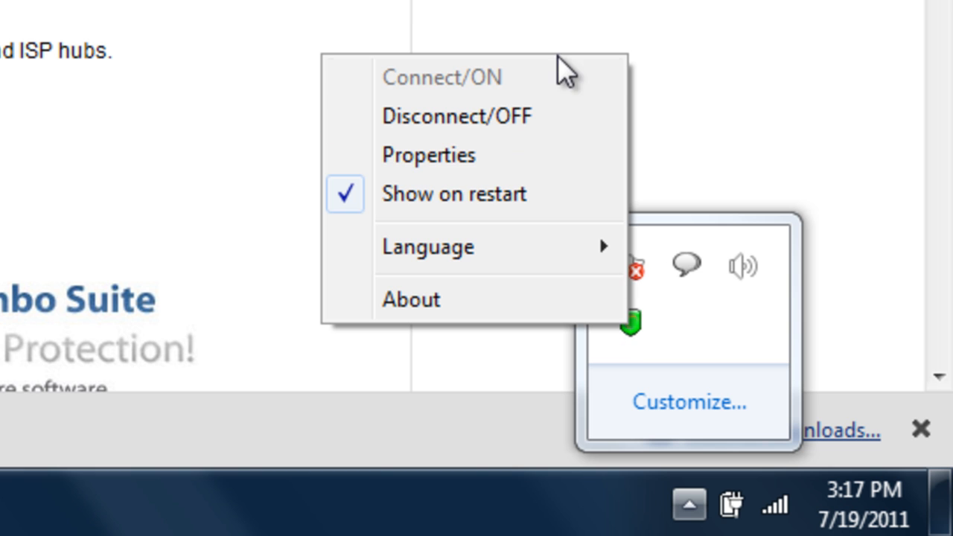
{"action": "mouse_move", "coordinate": [568, 131]}
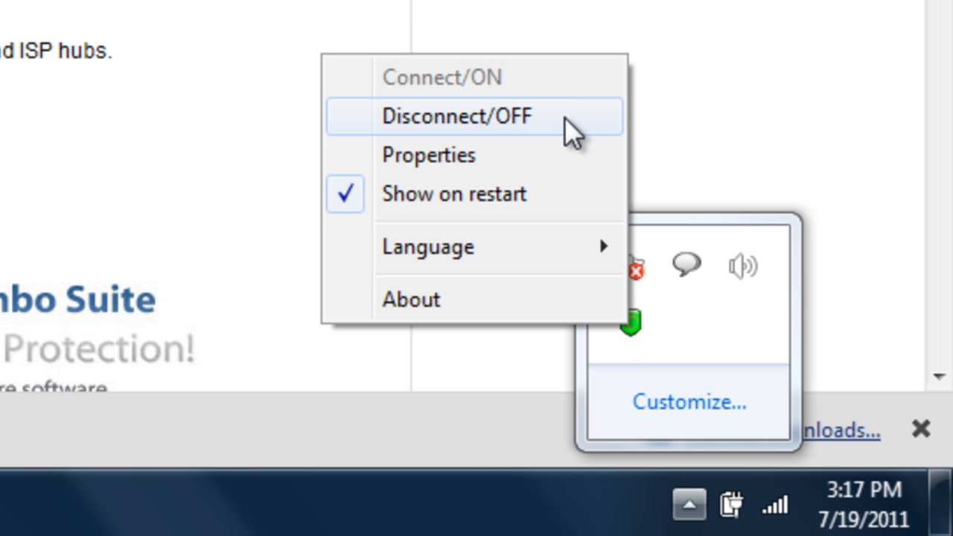
{"action": "mouse_move", "coordinate": [424, 215]}
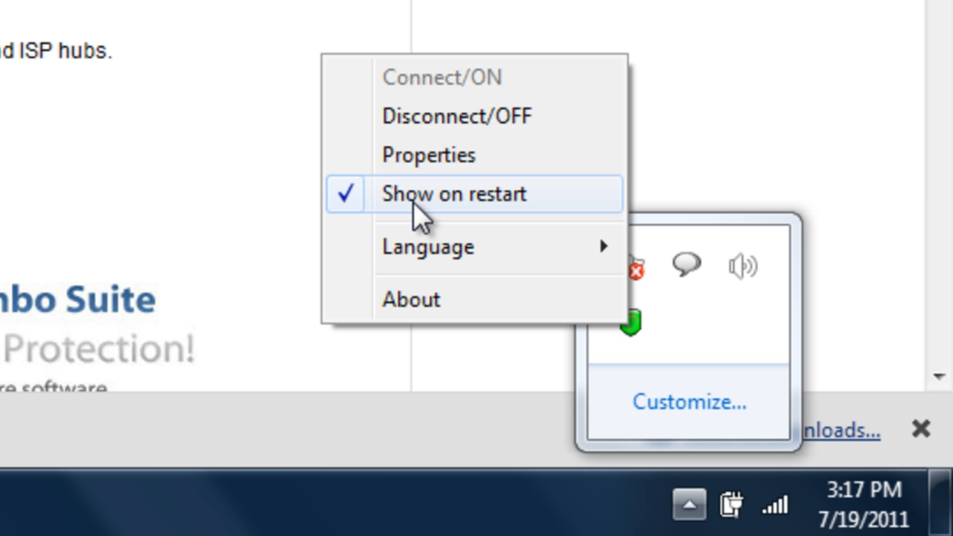